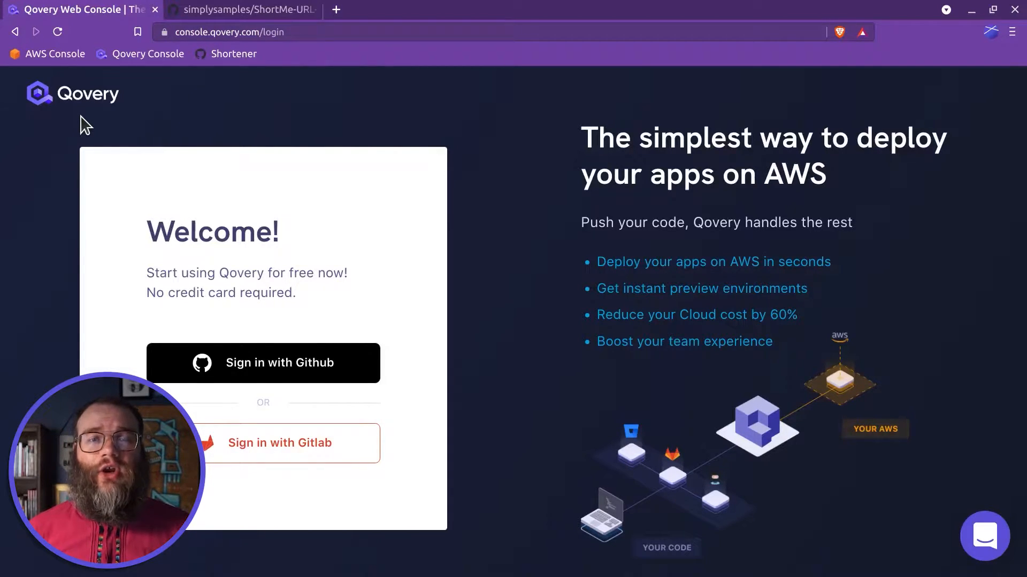
Bring up the ShortMe-URL-Shortener repository file list and select its web address
{"action": "left_click", "coordinate": [241, 10]}
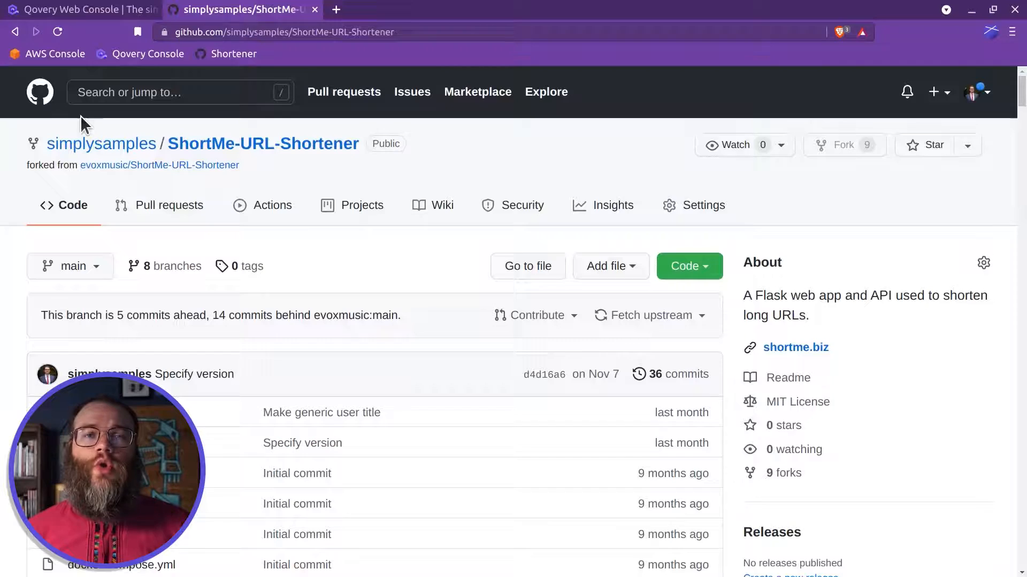
{"action": "scroll", "scroll_direction": "down", "scroll_amount": 3}
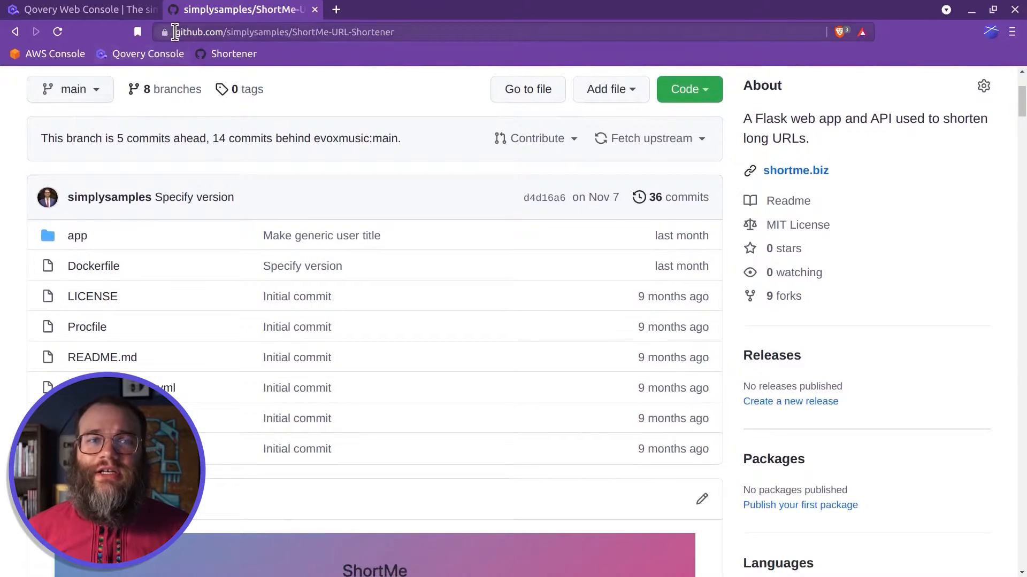
{"action": "left_click", "coordinate": [281, 31]}
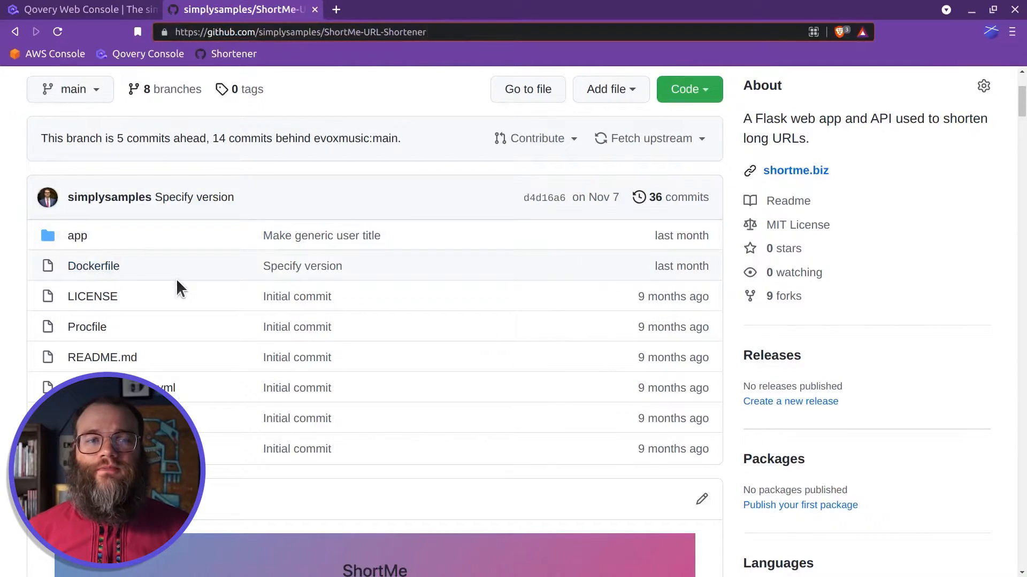
Sign in to Qovery with GitHub and create a project named URL Shortener
{"action": "left_click", "coordinate": [72, 10]}
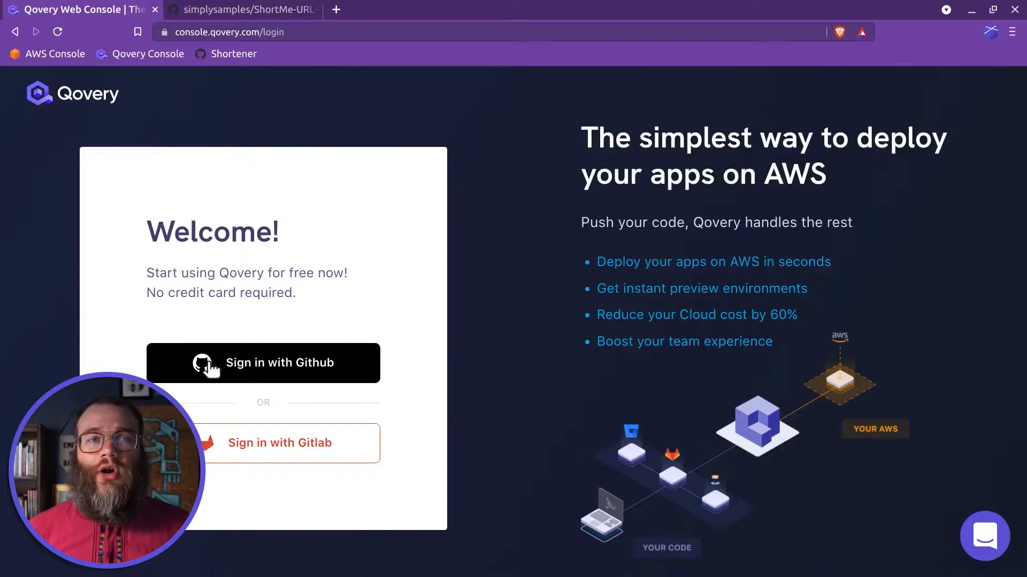
{"action": "left_click", "coordinate": [263, 363]}
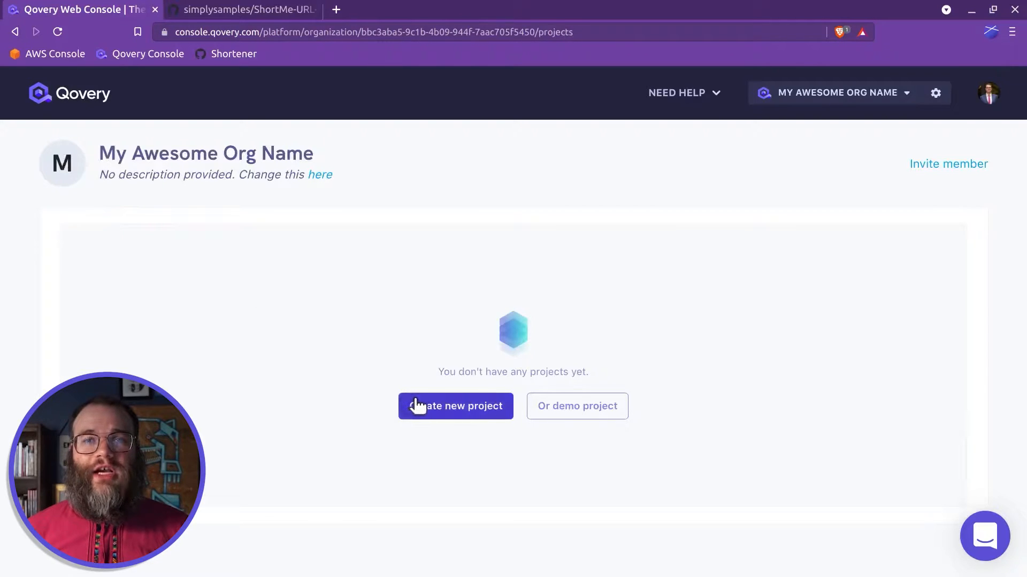
{"action": "left_click", "coordinate": [456, 406]}
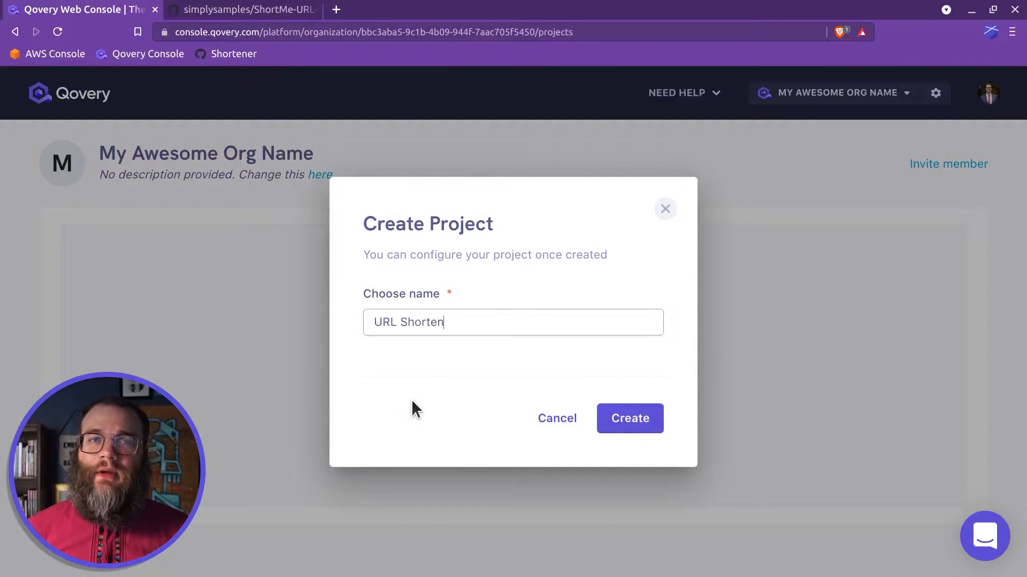
{"action": "left_click", "coordinate": [629, 419]}
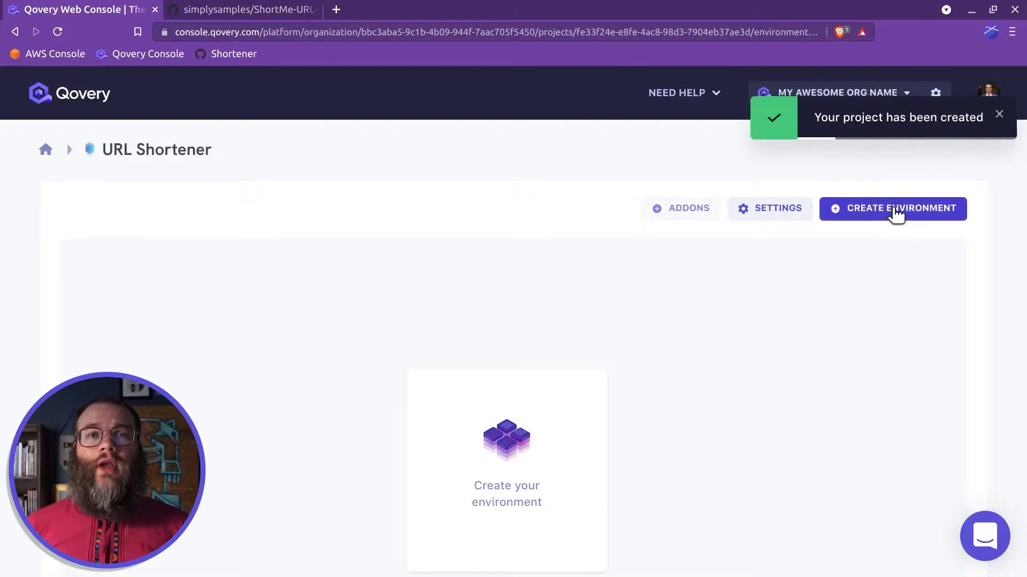
Create a prod environment in the URL Shortener project and enter it
{"action": "left_click", "coordinate": [891, 209]}
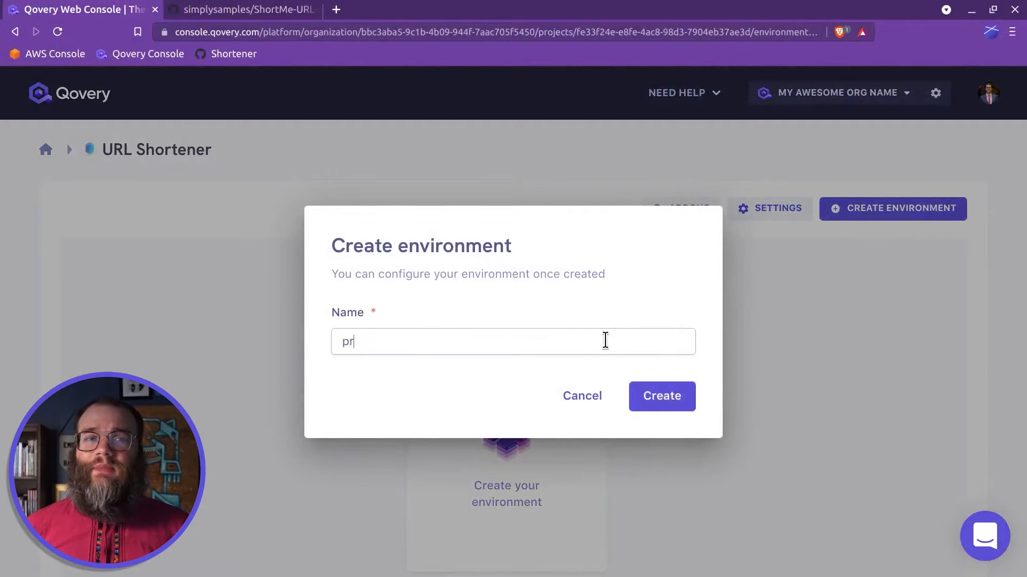
{"action": "left_click", "coordinate": [660, 396]}
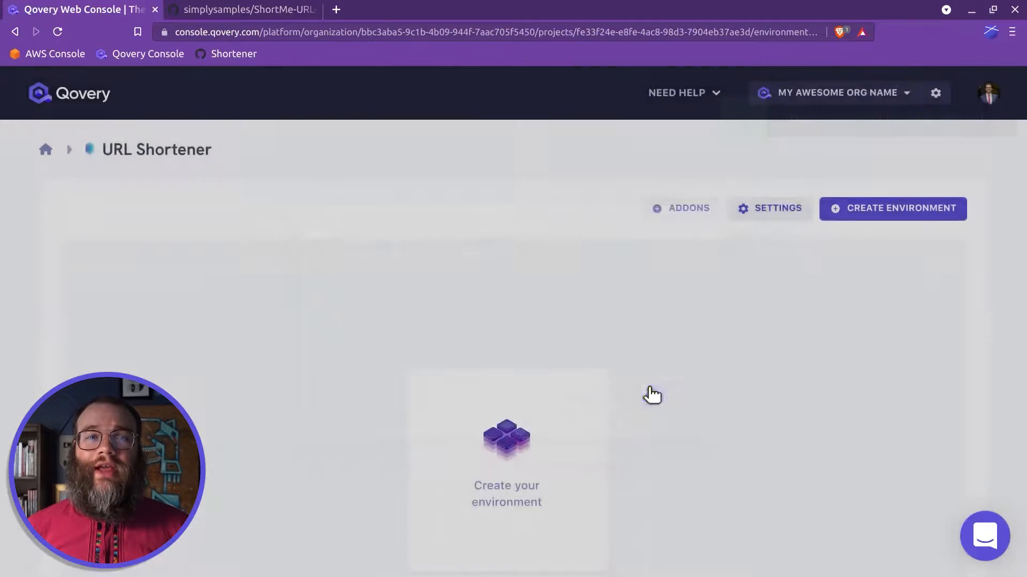
{"action": "left_click", "coordinate": [892, 209]}
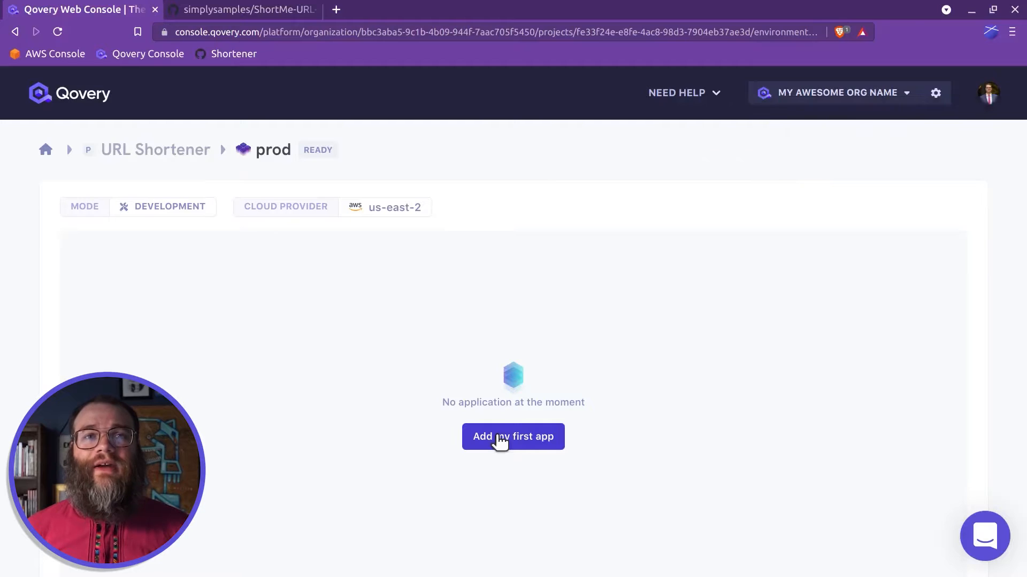
Add a first app sourced from GitHub's ShortMe-URL-Shortener main branch, root path /, built from Dockerfile
{"action": "left_click", "coordinate": [513, 436]}
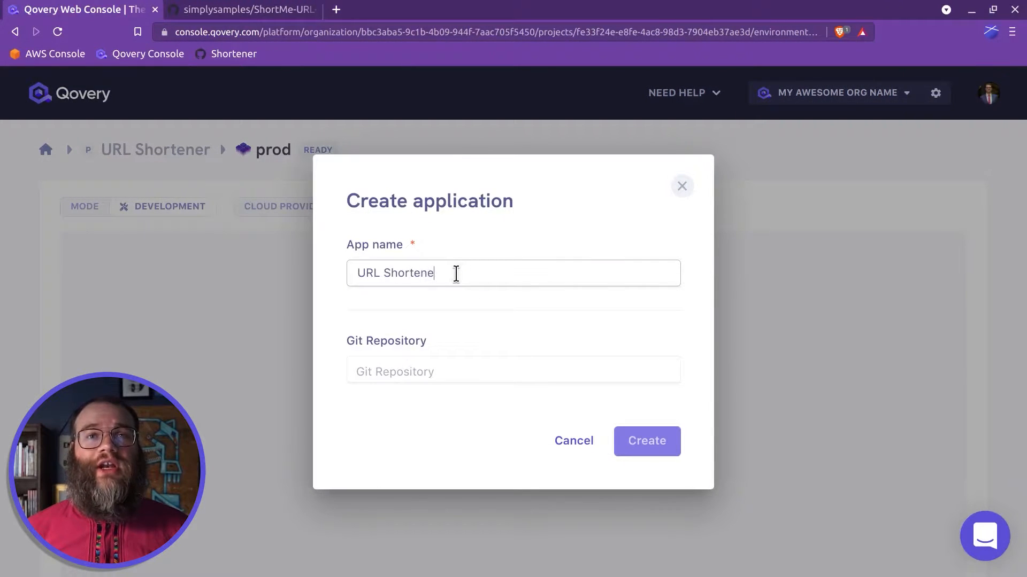
{"action": "left_click", "coordinate": [512, 371]}
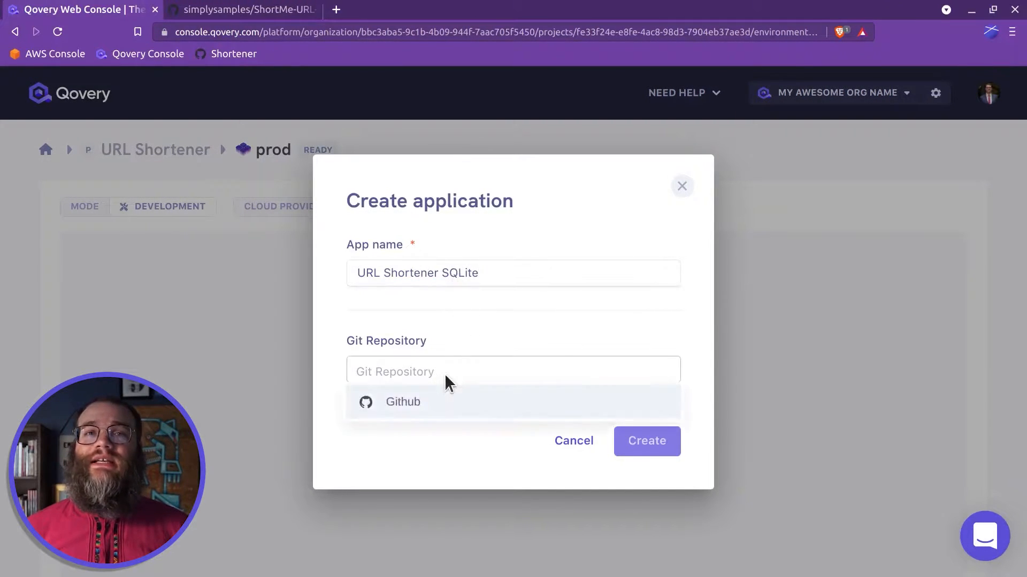
{"action": "left_click", "coordinate": [403, 401]}
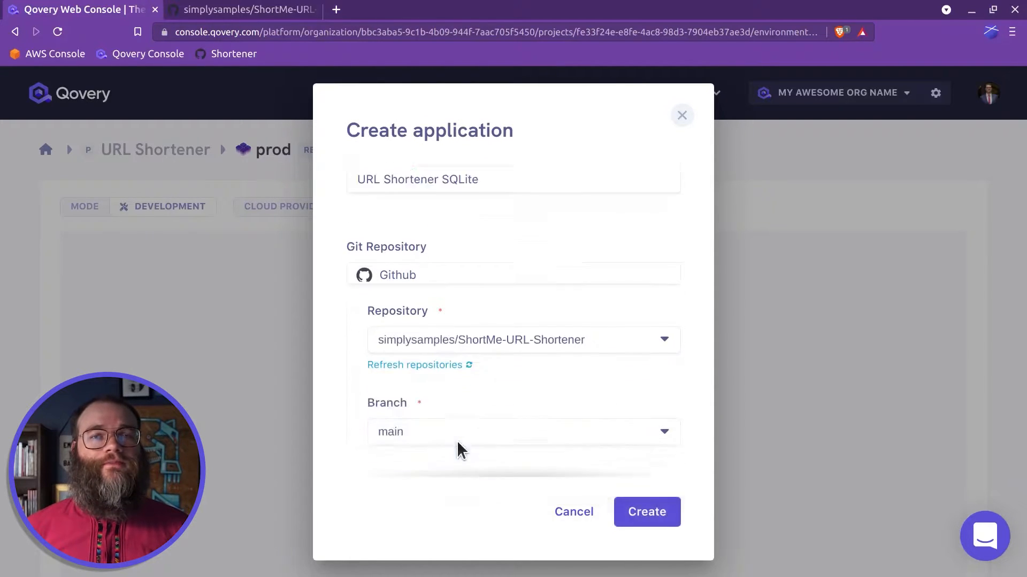
{"action": "left_click", "coordinate": [522, 431]}
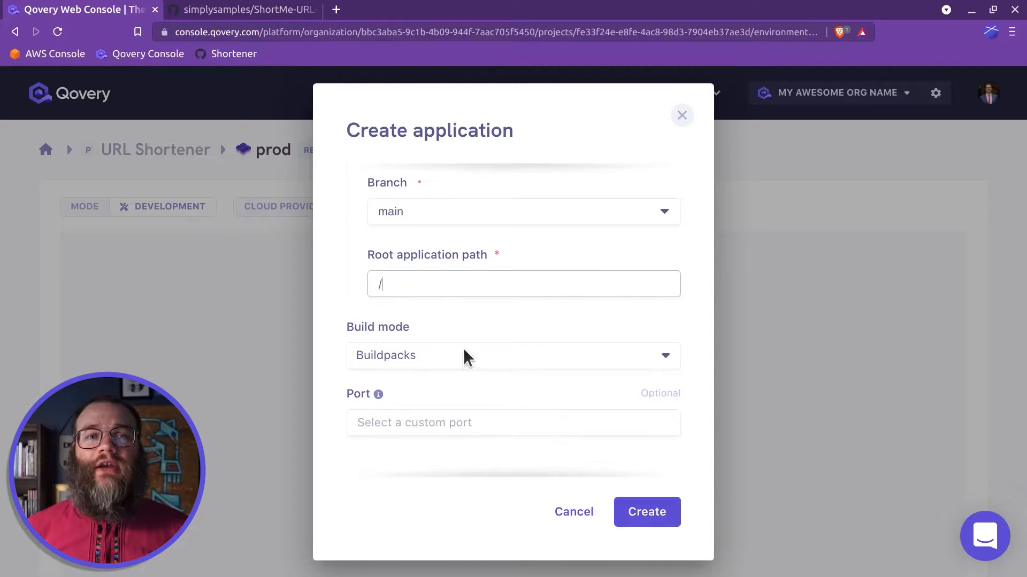
{"action": "left_click", "coordinate": [512, 355]}
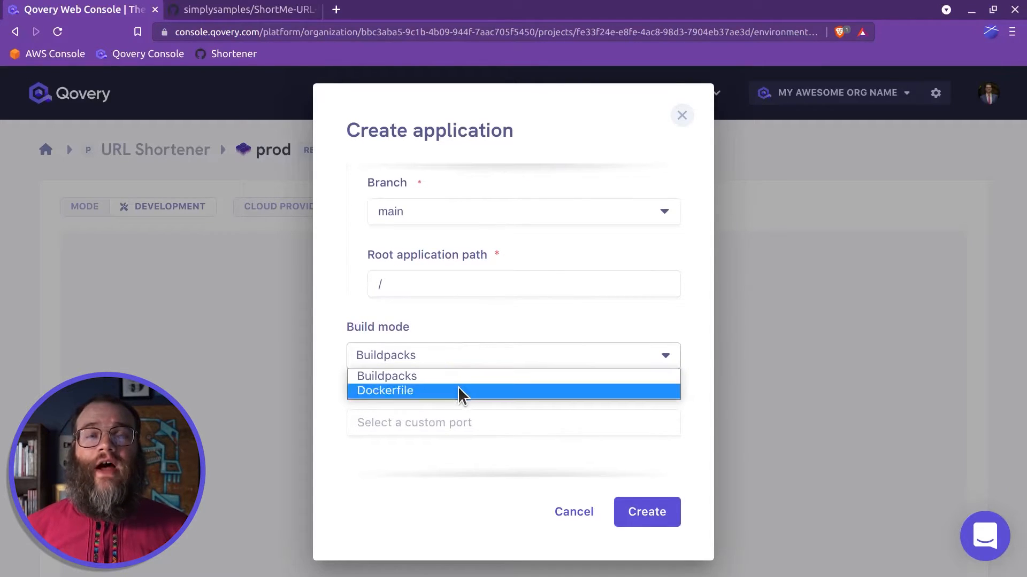
{"action": "left_click", "coordinate": [385, 392]}
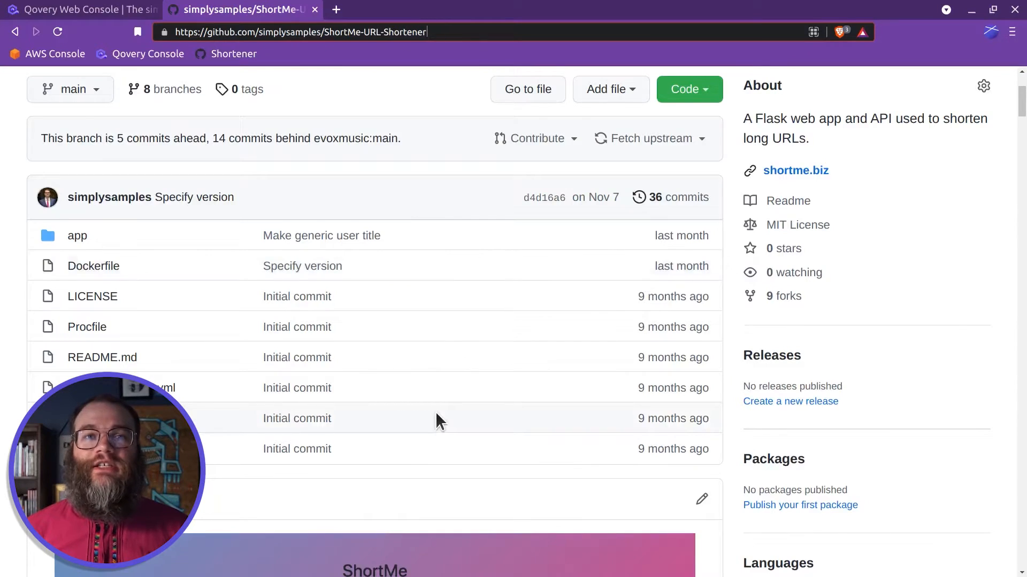
Inspect the repository's Dockerfile and select its exposed port 5555
{"action": "left_click", "coordinate": [93, 266]}
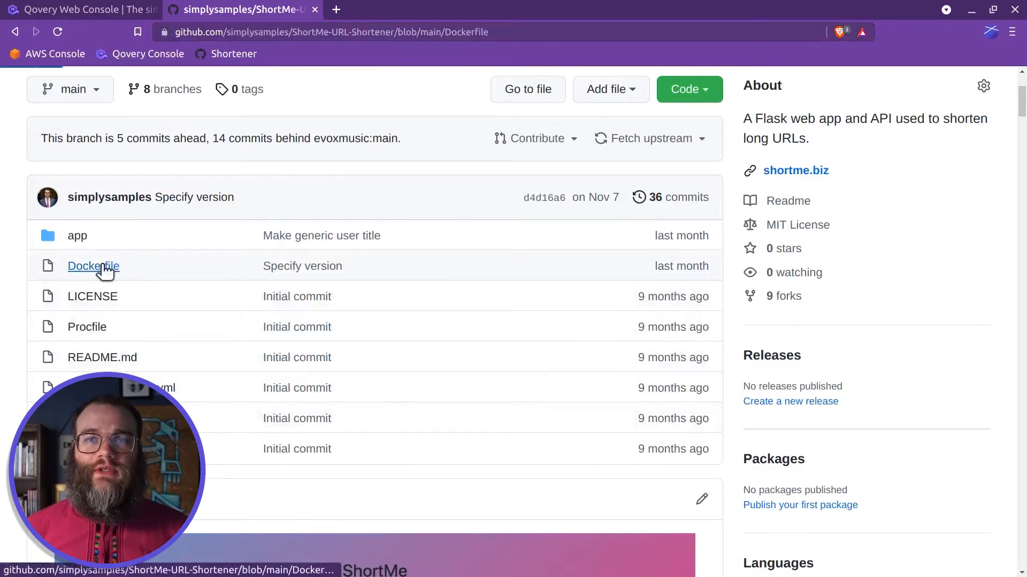
{"action": "left_click", "coordinate": [93, 266]}
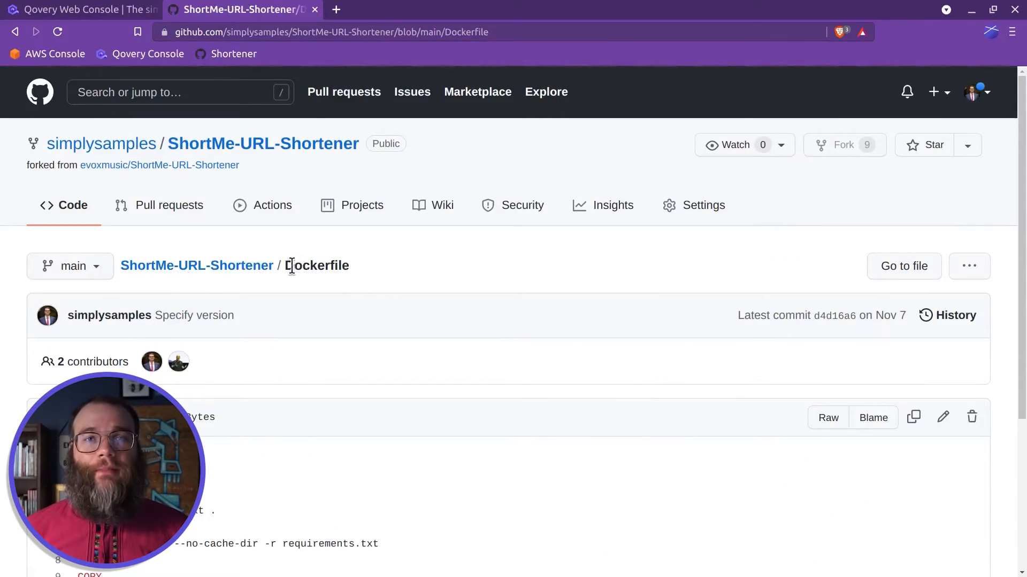
{"action": "scroll", "scroll_direction": "down", "scroll_amount": 3}
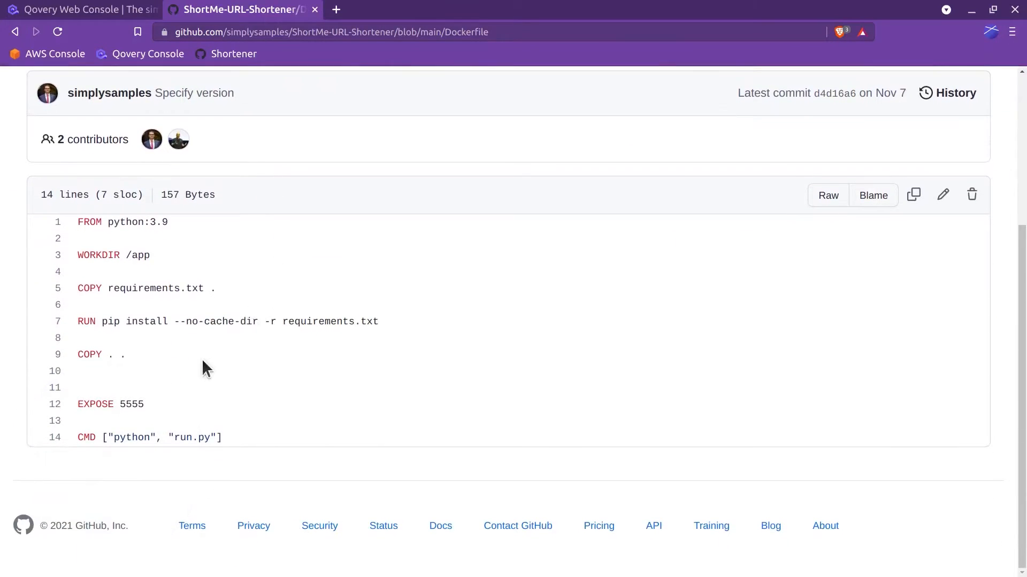
{"action": "double_click", "coordinate": [131, 404]}
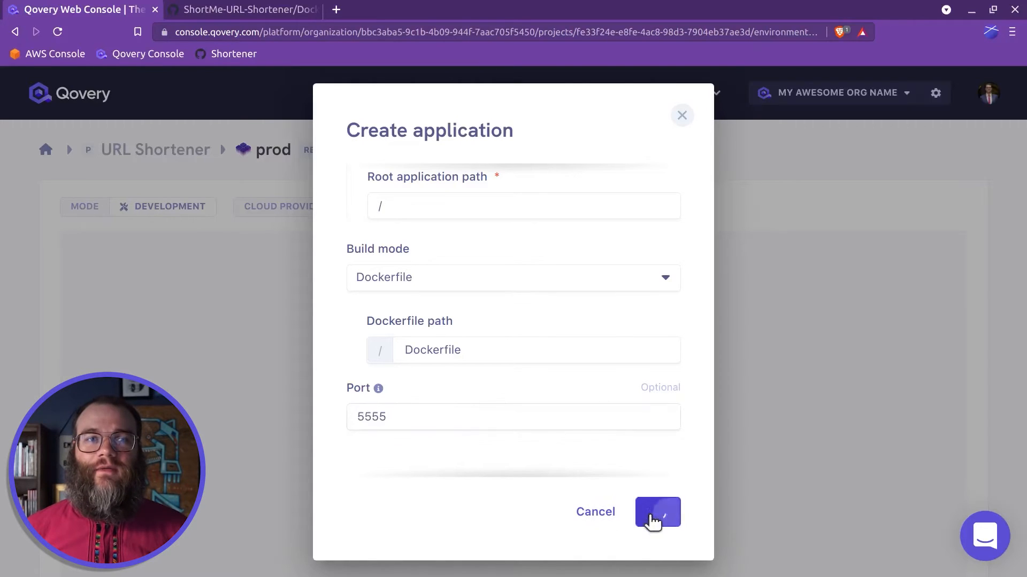
Create the URL Shortener SQLite app on port 5555 and deploy it
{"action": "left_click", "coordinate": [657, 512]}
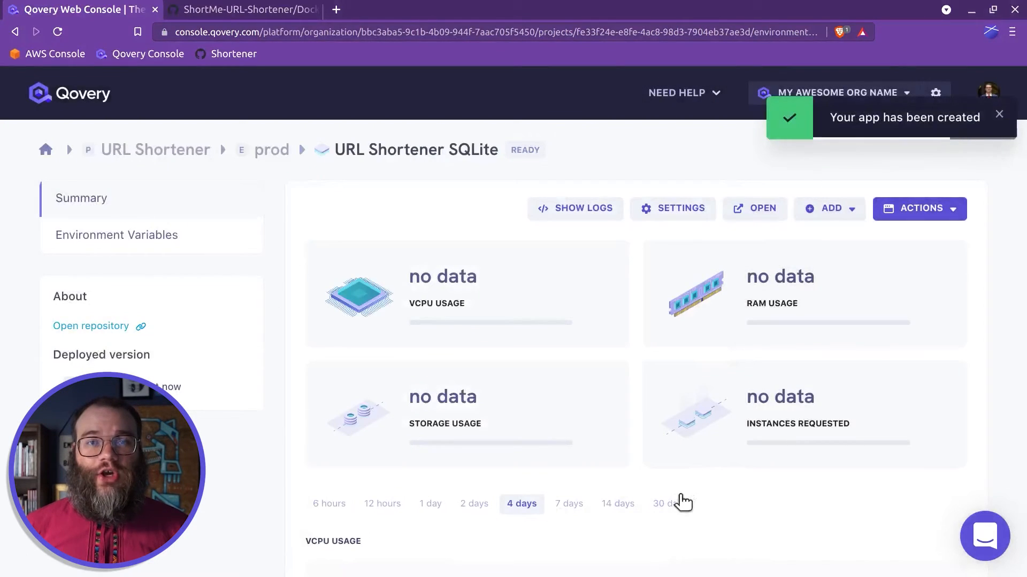
{"action": "left_click", "coordinate": [918, 209]}
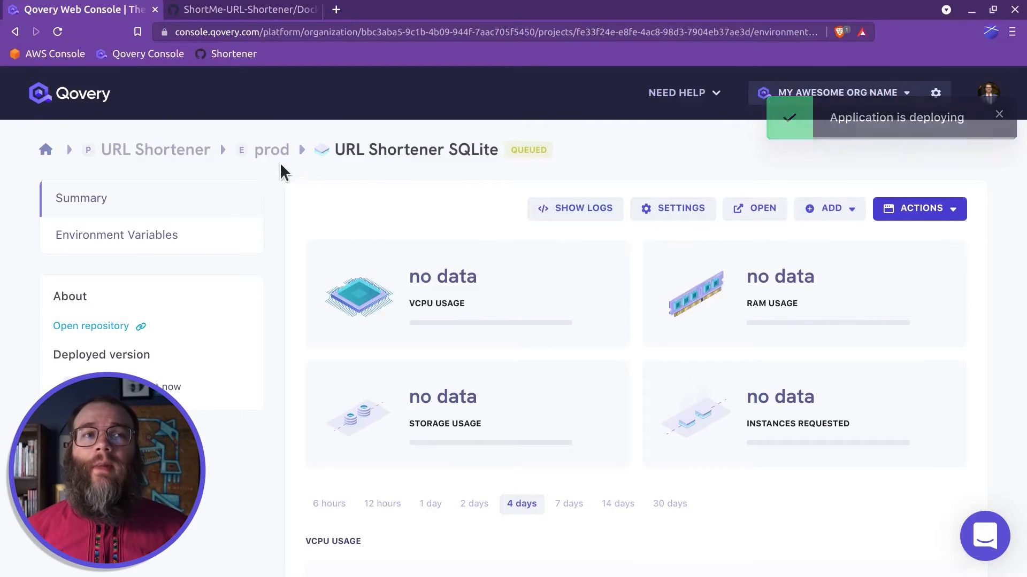
Return to the prod environment and load the live ShortMe page once the app is running
{"action": "left_click", "coordinate": [271, 150]}
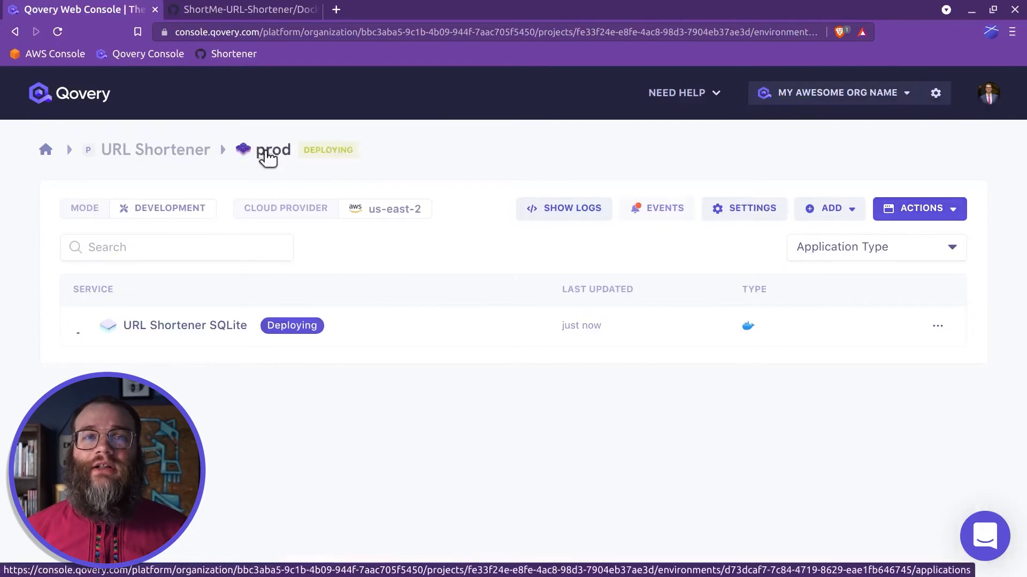
{"action": "left_click", "coordinate": [564, 209]}
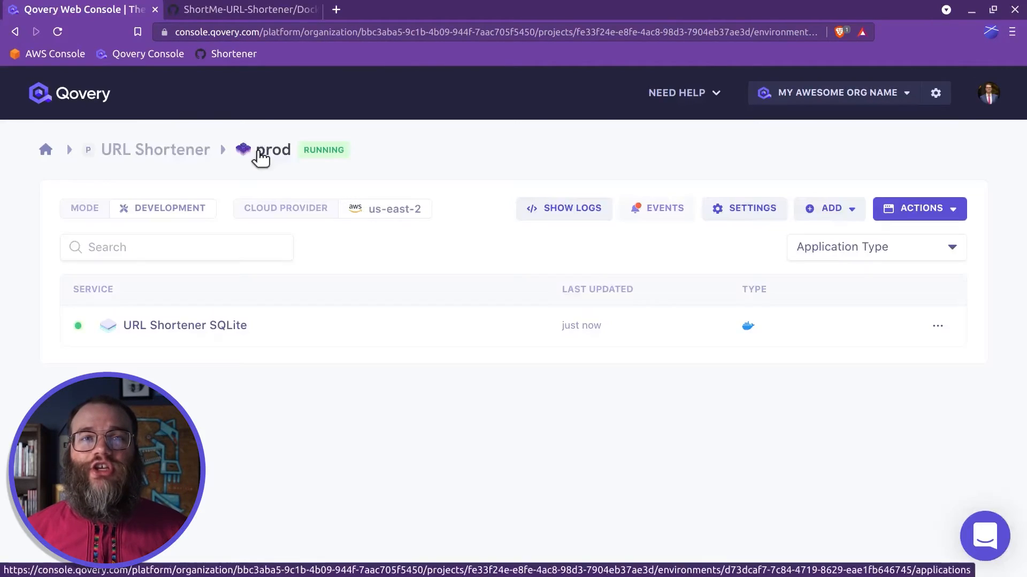
{"action": "left_click", "coordinate": [185, 325]}
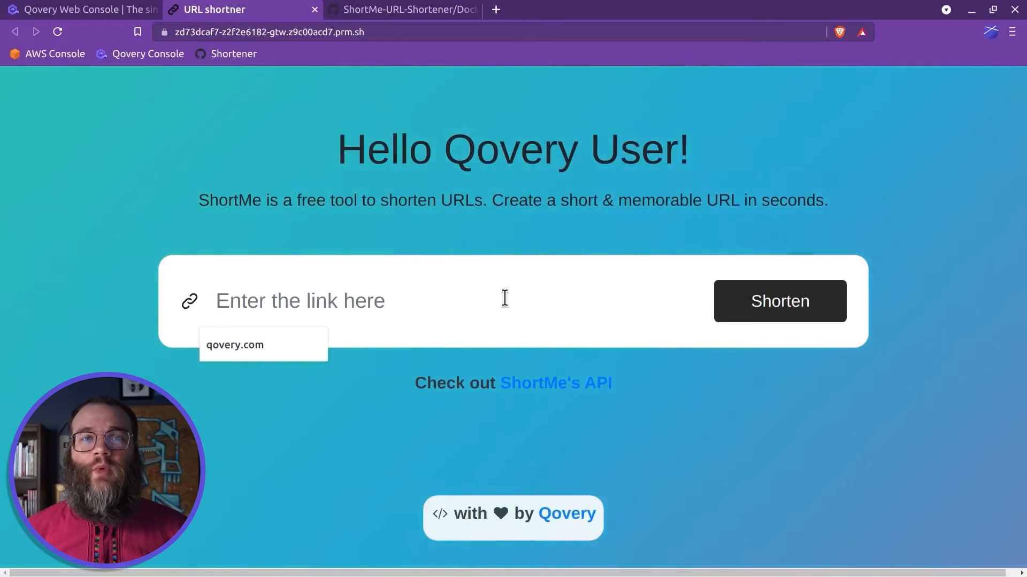
Shorten qovery.com with ShortMe, copy the short link and test it in a new tab
{"action": "left_click", "coordinate": [234, 346]}
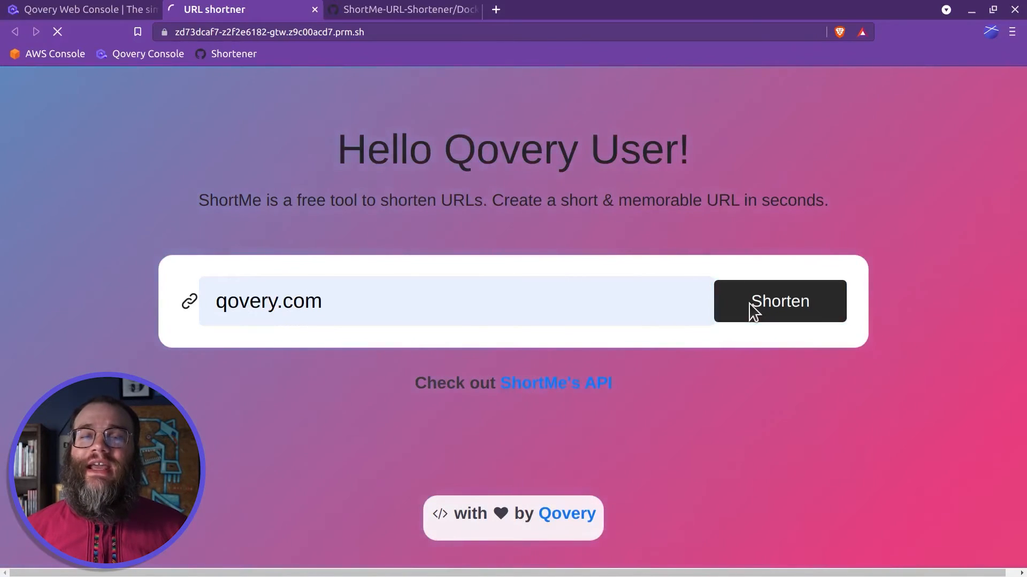
{"action": "left_click", "coordinate": [780, 301]}
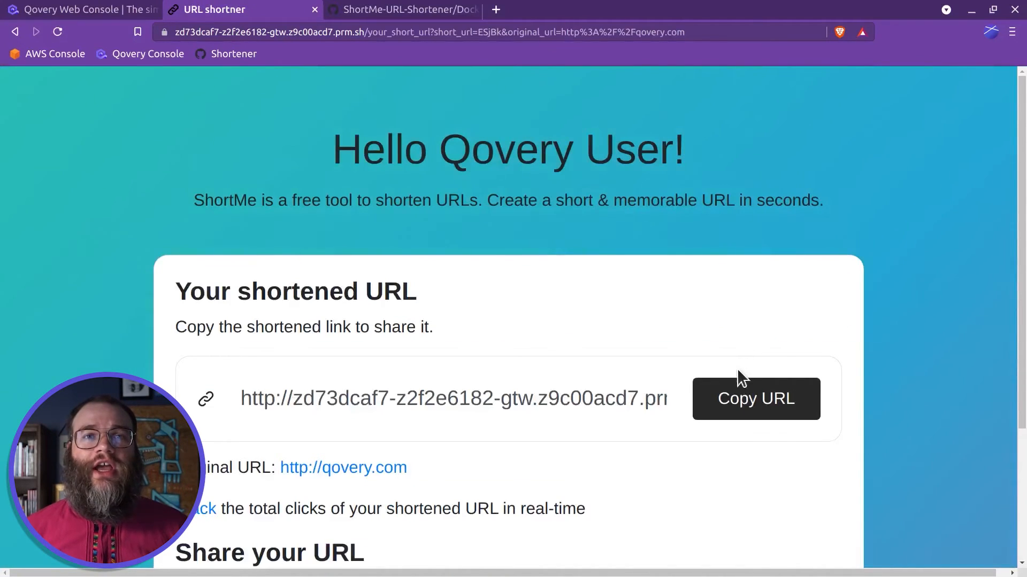
{"action": "left_click", "coordinate": [755, 399]}
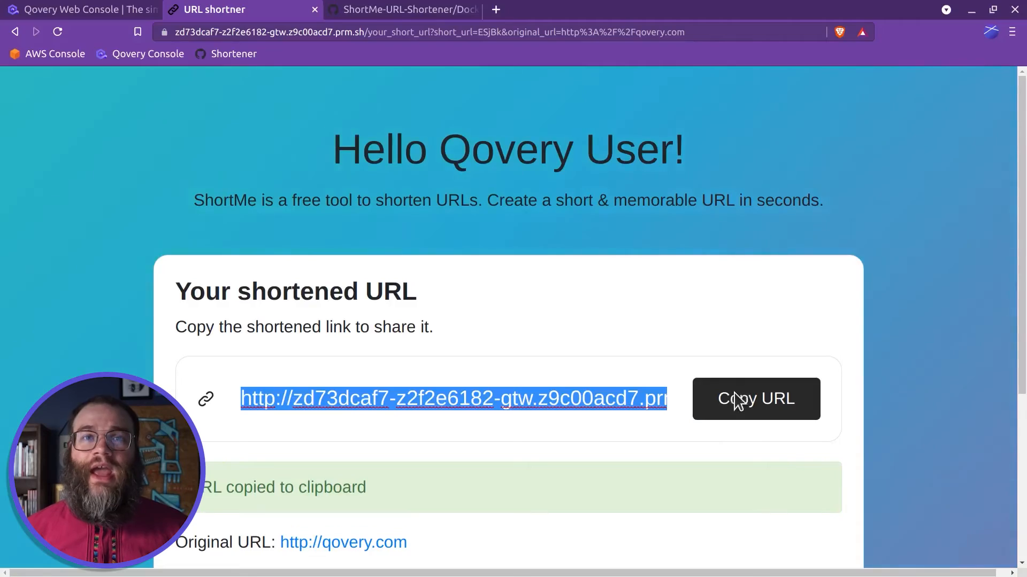
{"action": "left_click", "coordinate": [654, 10]}
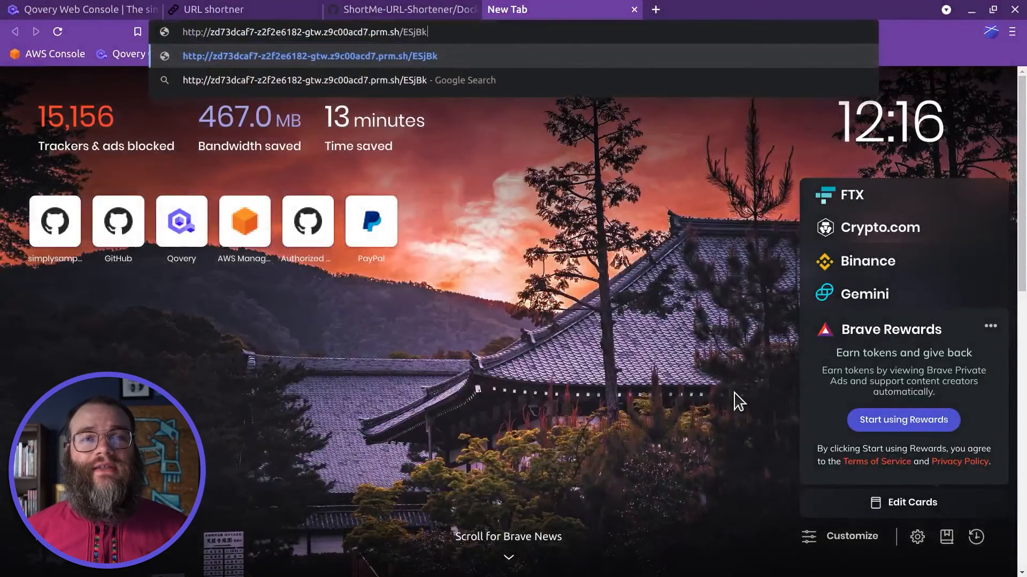